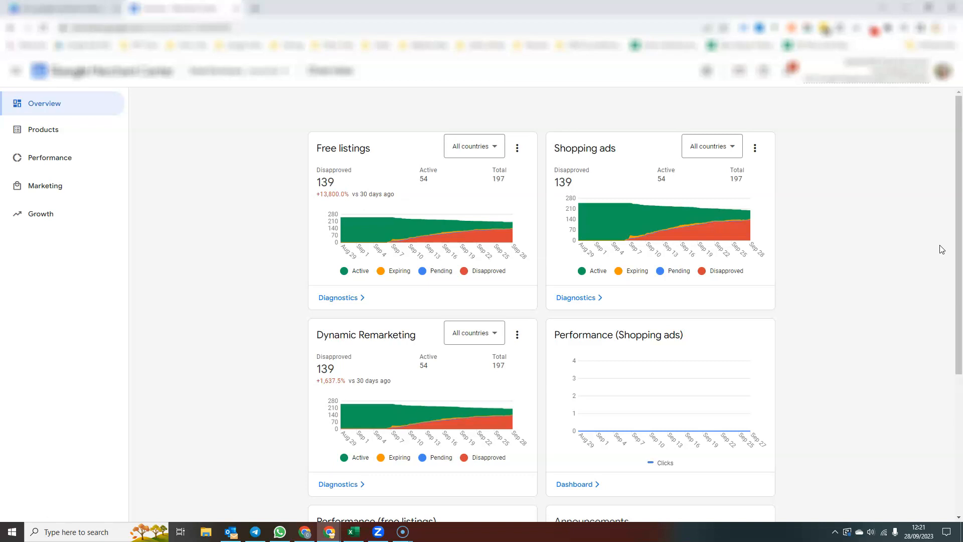
mouse_move(862, 321)
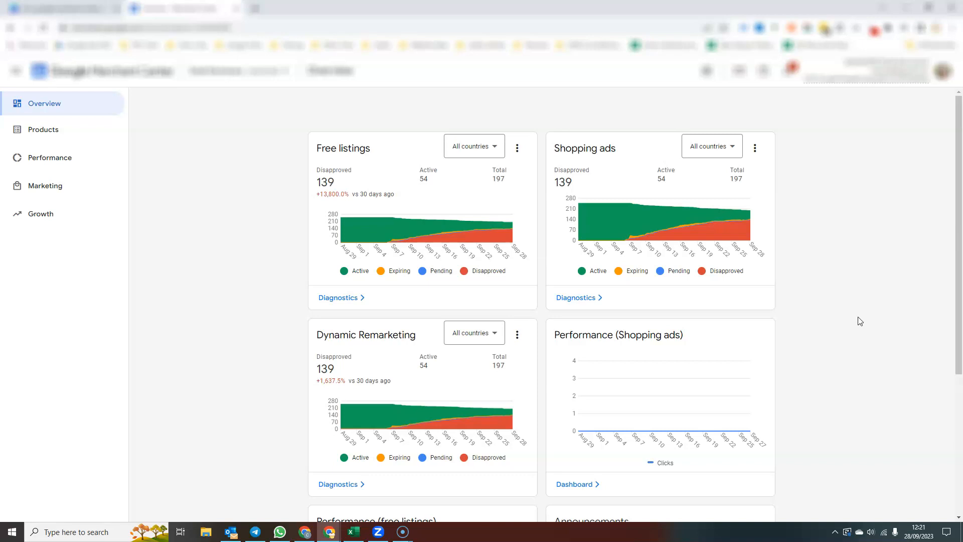
mouse_move(811, 331)
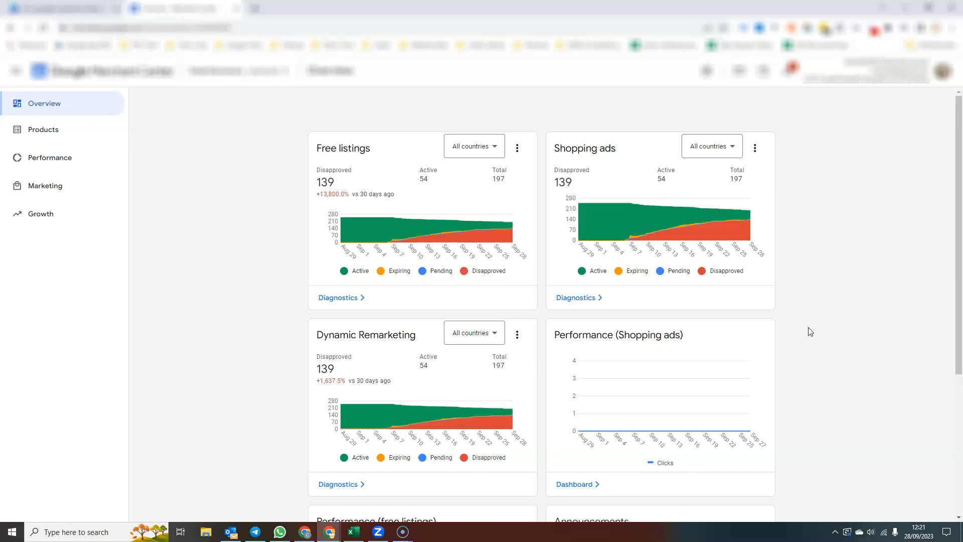
mouse_move(200, 415)
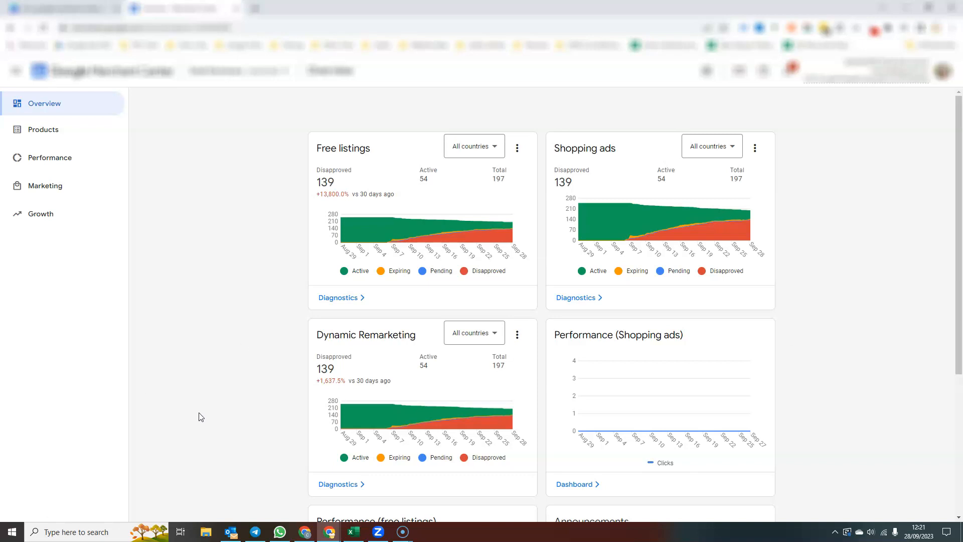
mouse_move(319, 152)
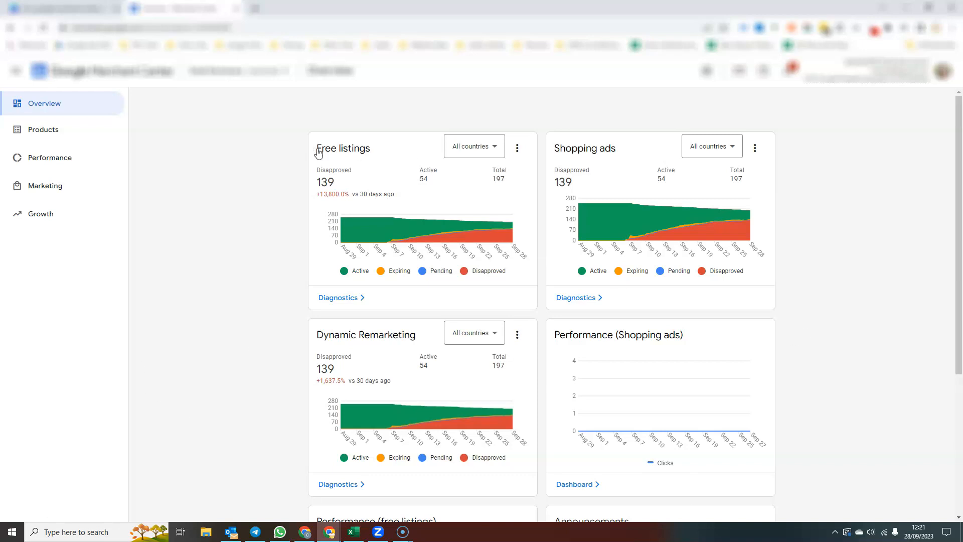
mouse_move(385, 358)
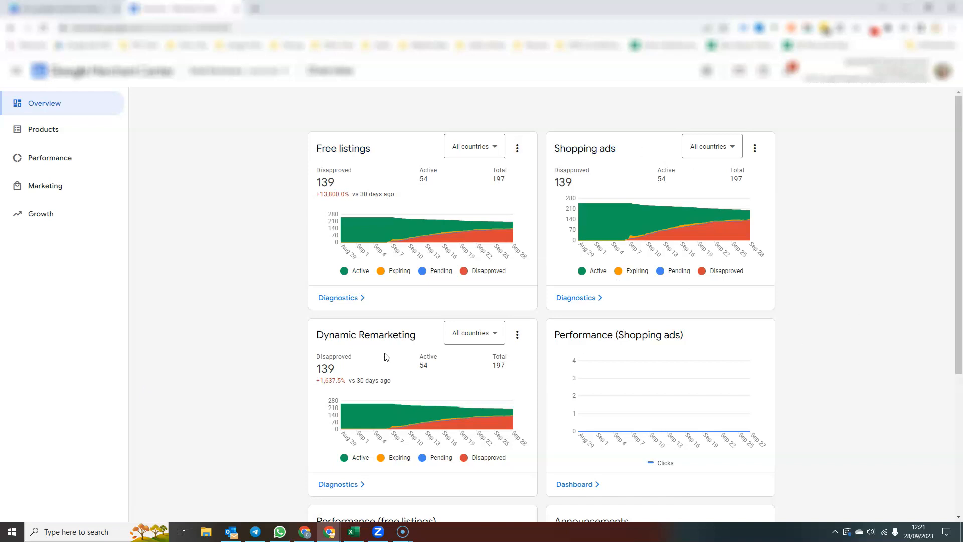
mouse_move(389, 194)
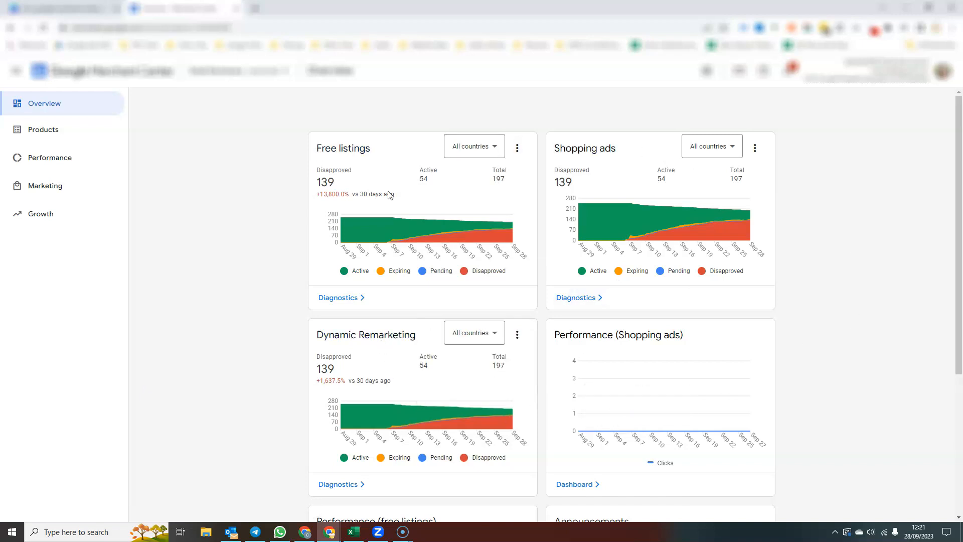
mouse_move(594, 232)
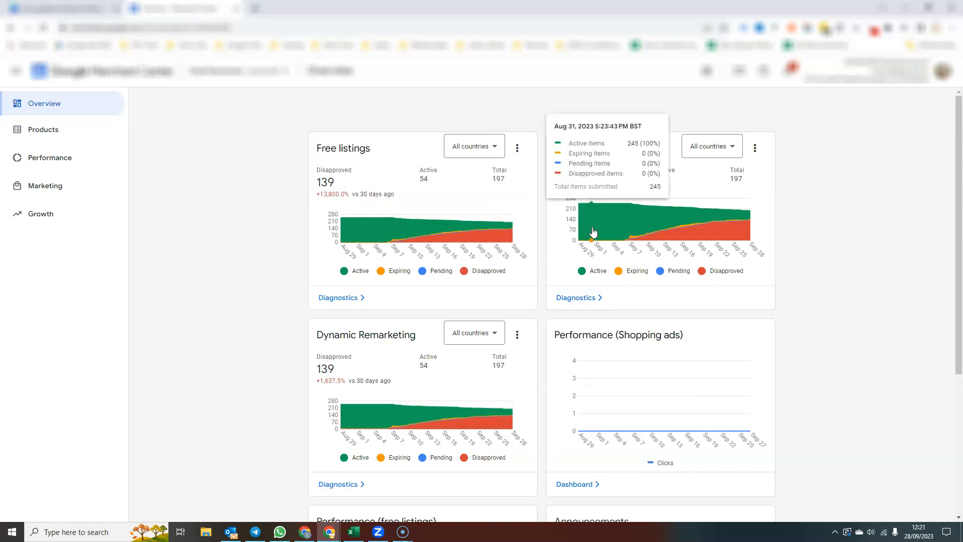
mouse_move(648, 229)
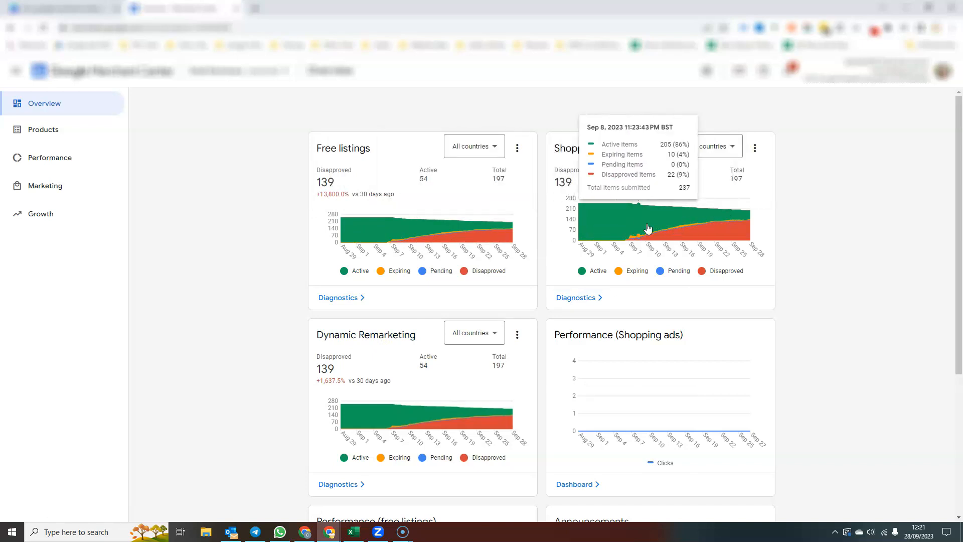
mouse_move(599, 227)
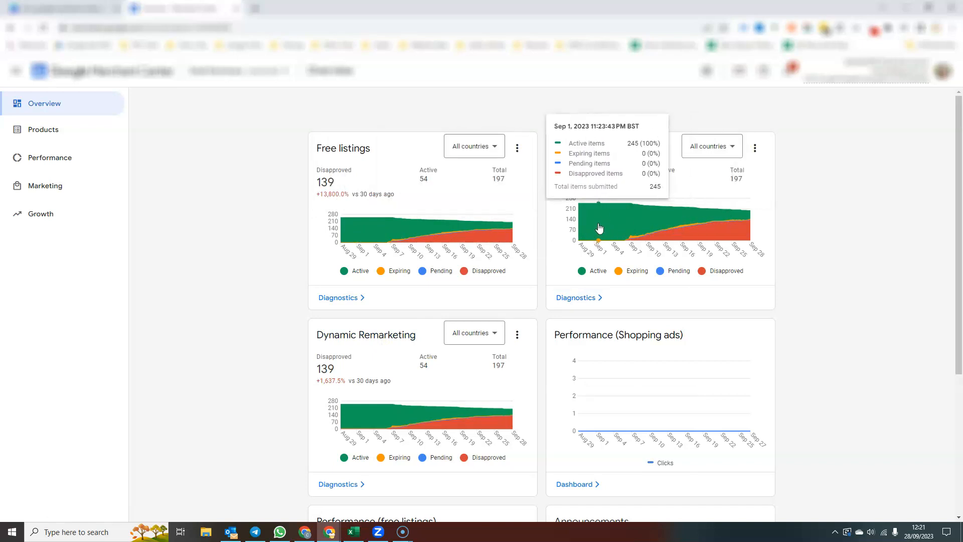
mouse_move(663, 219)
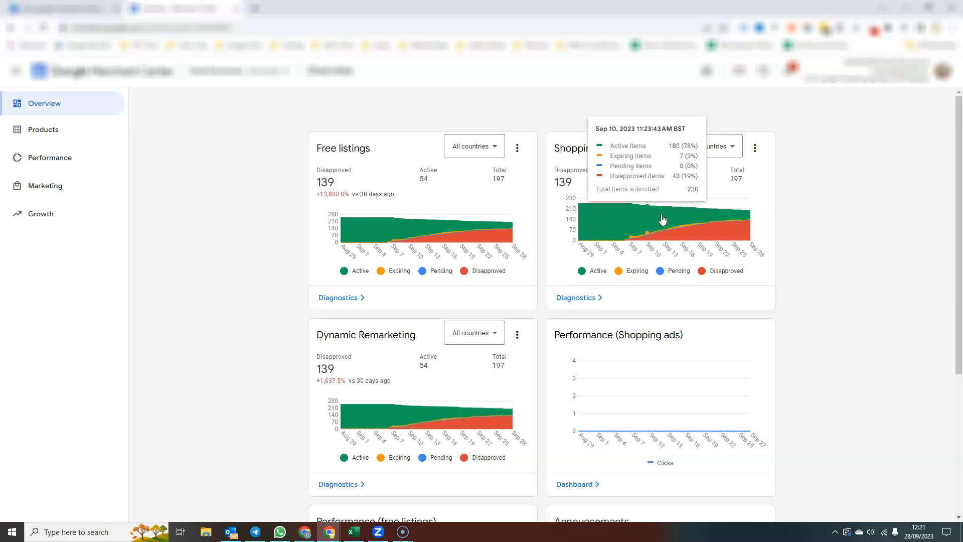
mouse_move(692, 233)
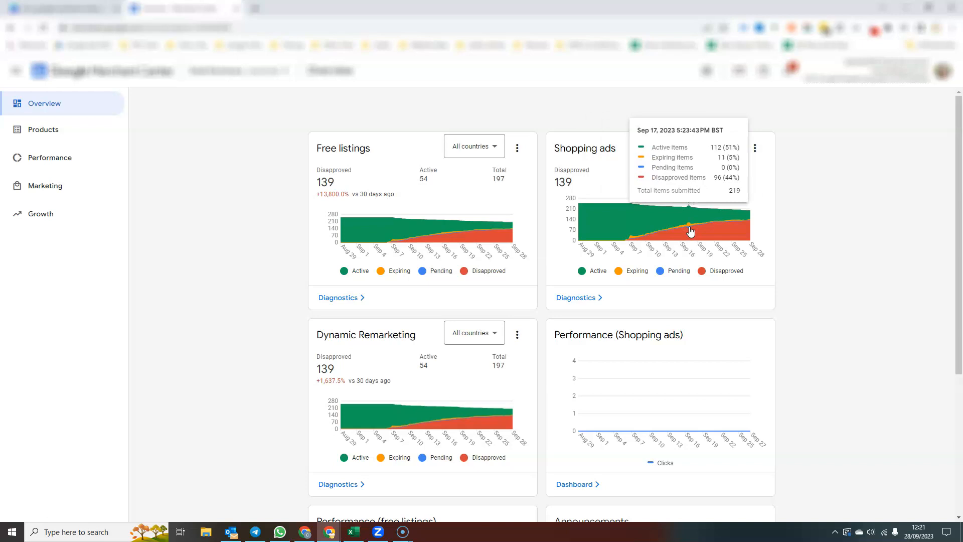
mouse_move(687, 231)
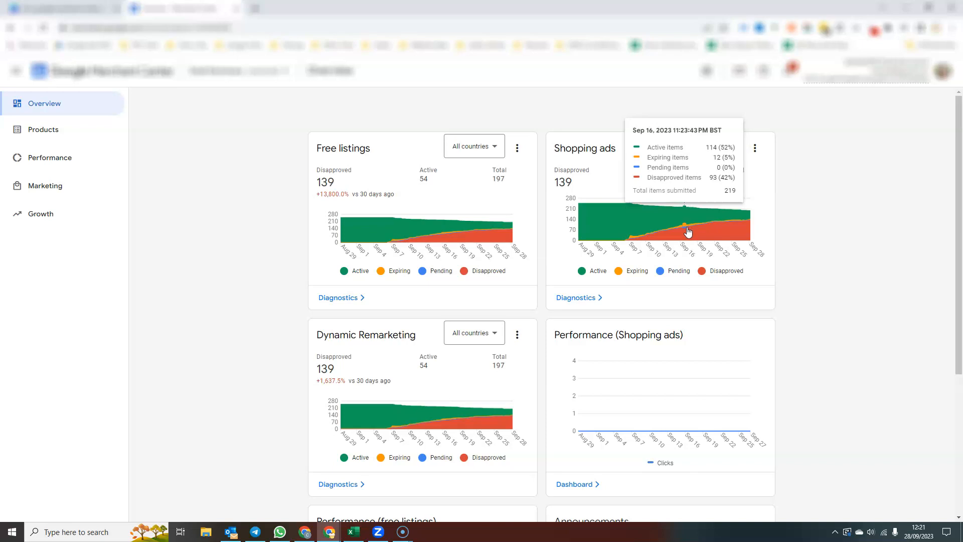
mouse_move(706, 240)
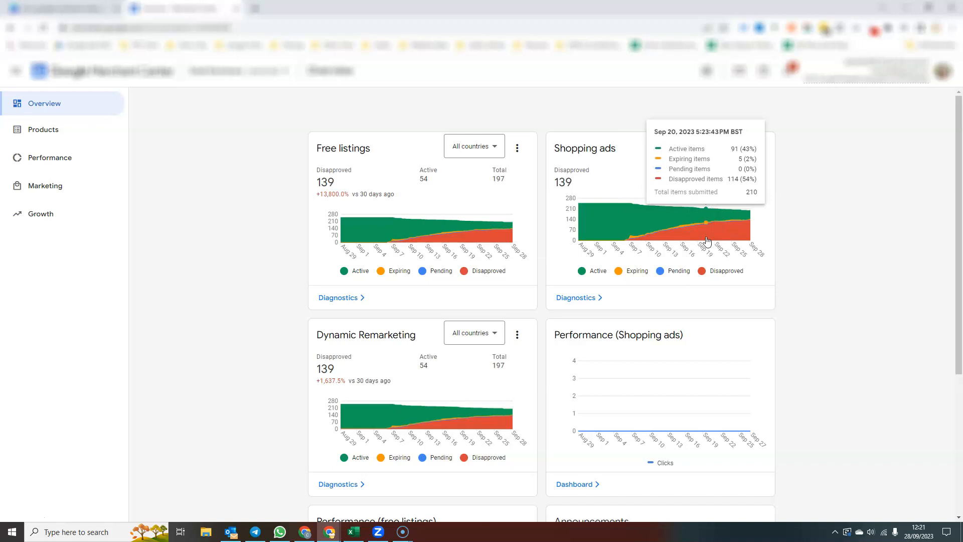
mouse_move(541, 406)
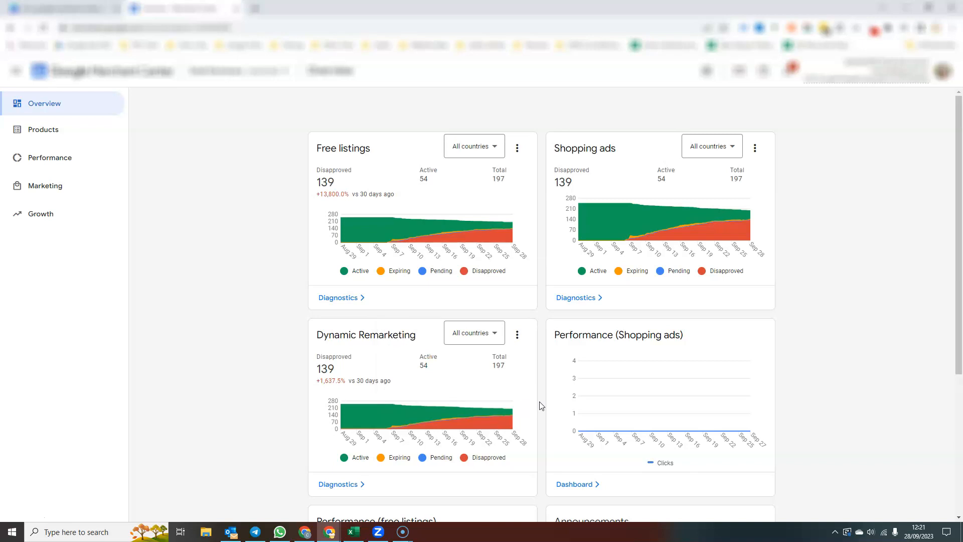
mouse_move(454, 249)
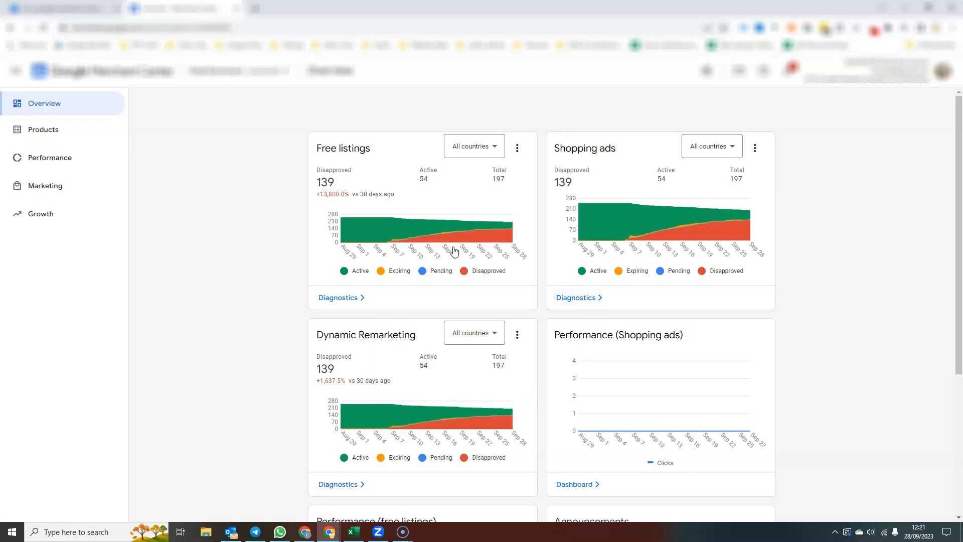
mouse_move(515, 236)
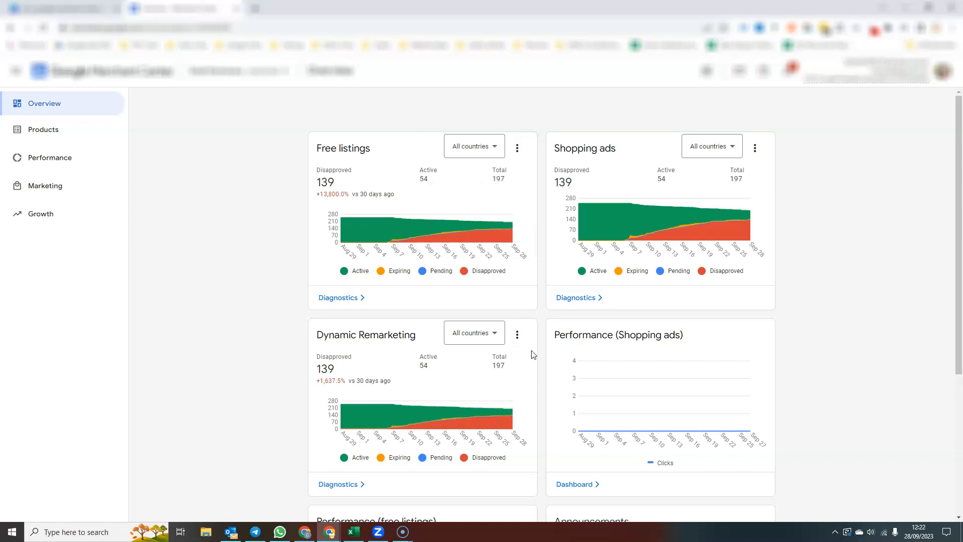
mouse_move(542, 380)
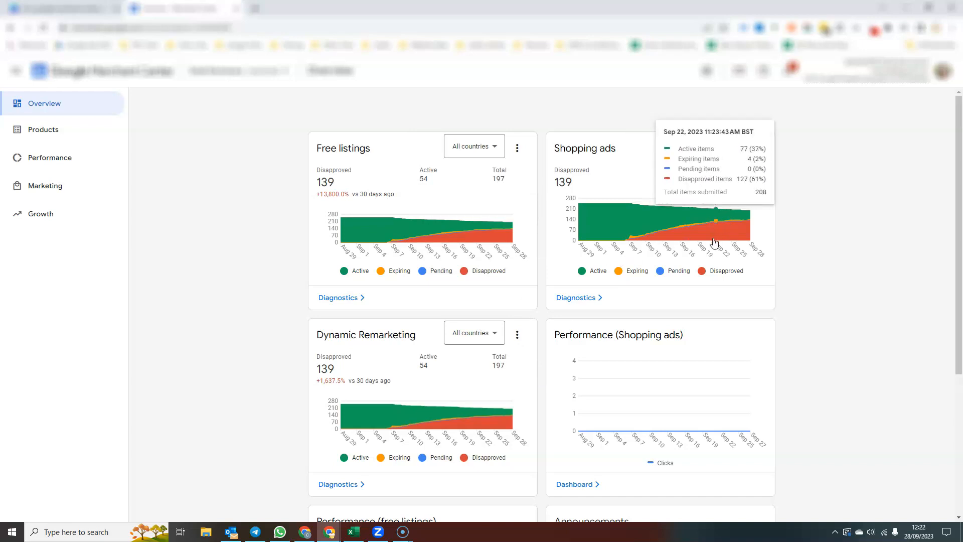
mouse_move(734, 241)
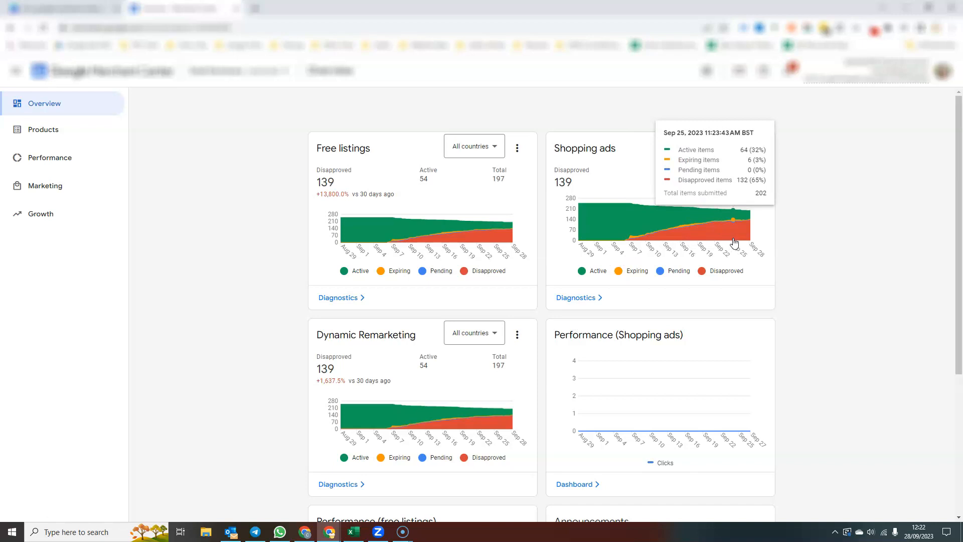
mouse_move(32, 133)
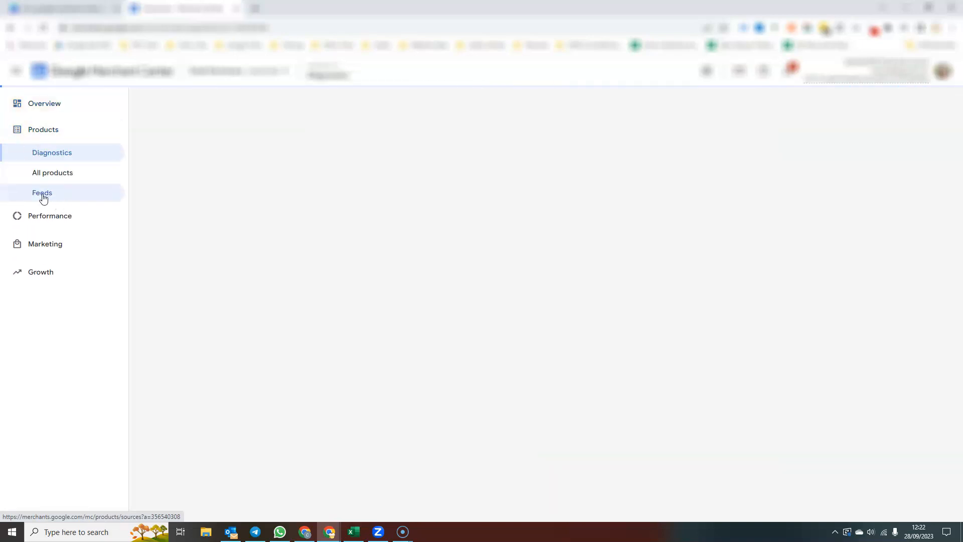
Step: Show the Feeds page with the Content API primary feed and Google Sheets supplemental feeds
left_click(42, 192)
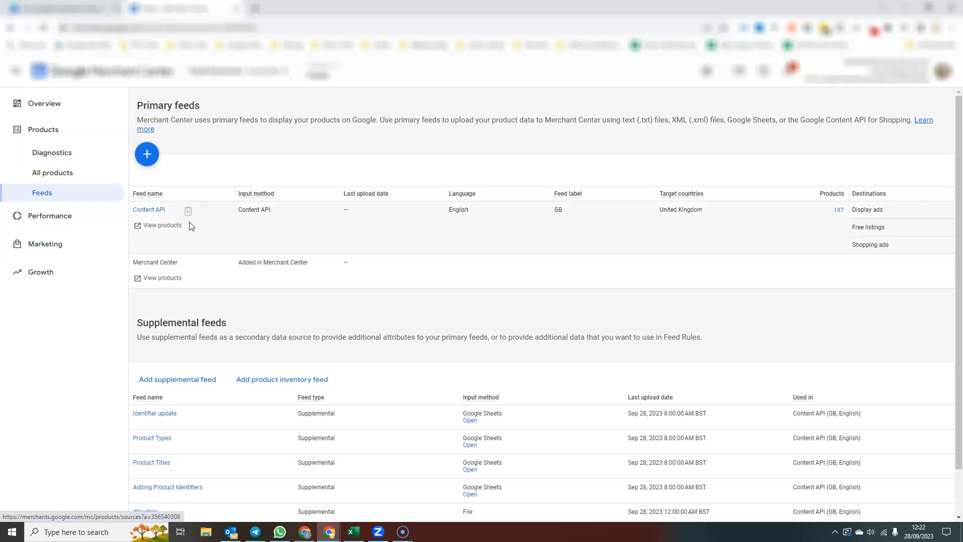
mouse_move(145, 220)
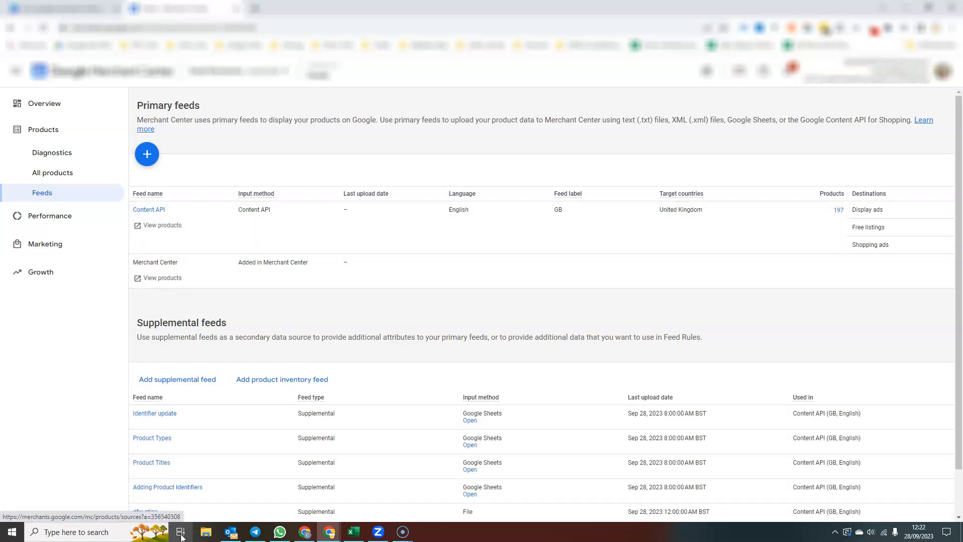
mouse_move(331, 331)
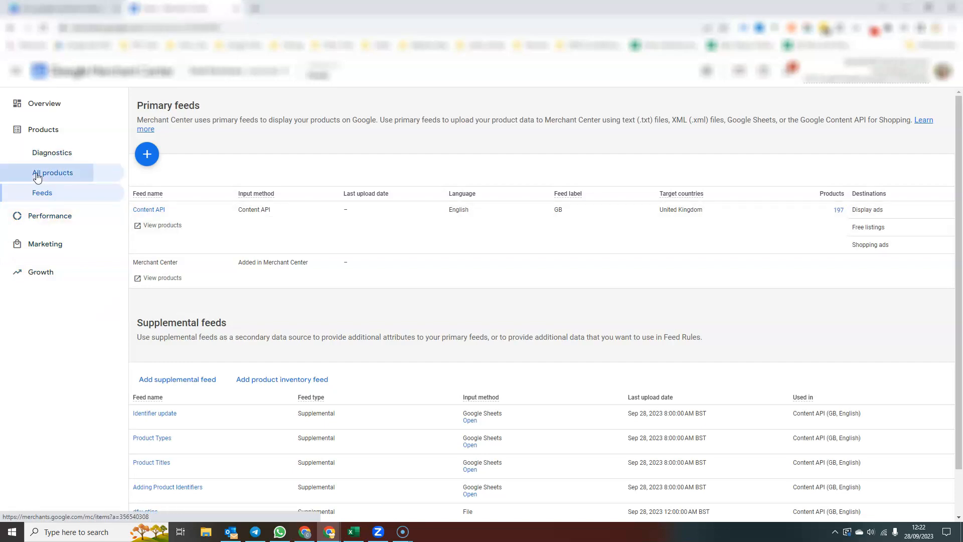
Step: Show the All products list of 197 soaps and bath bombs with their statuses
left_click(52, 172)
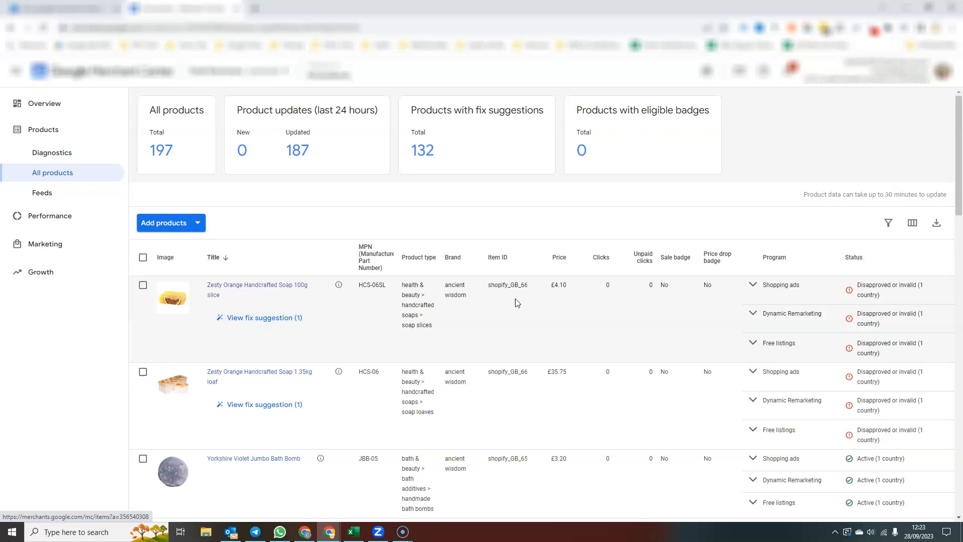
mouse_move(335, 361)
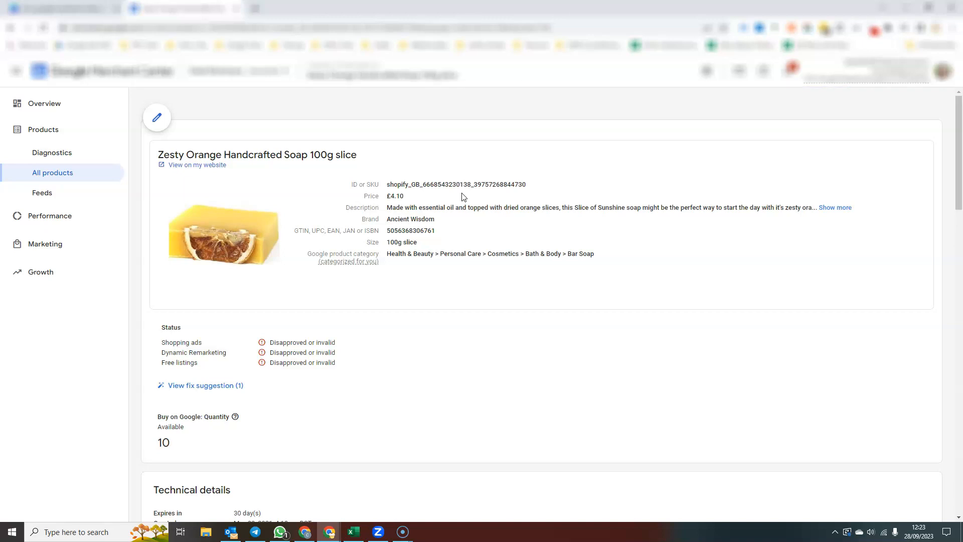
mouse_move(401, 291)
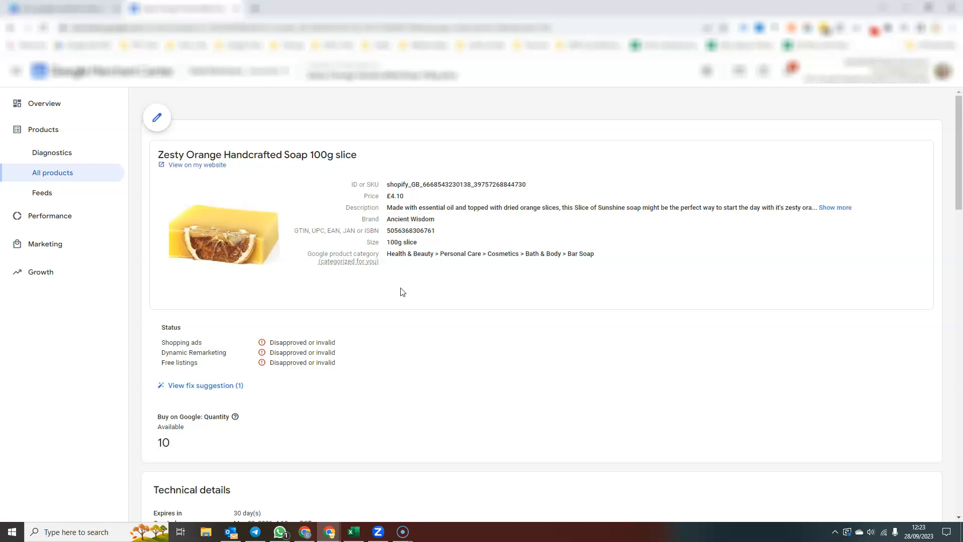
mouse_move(453, 357)
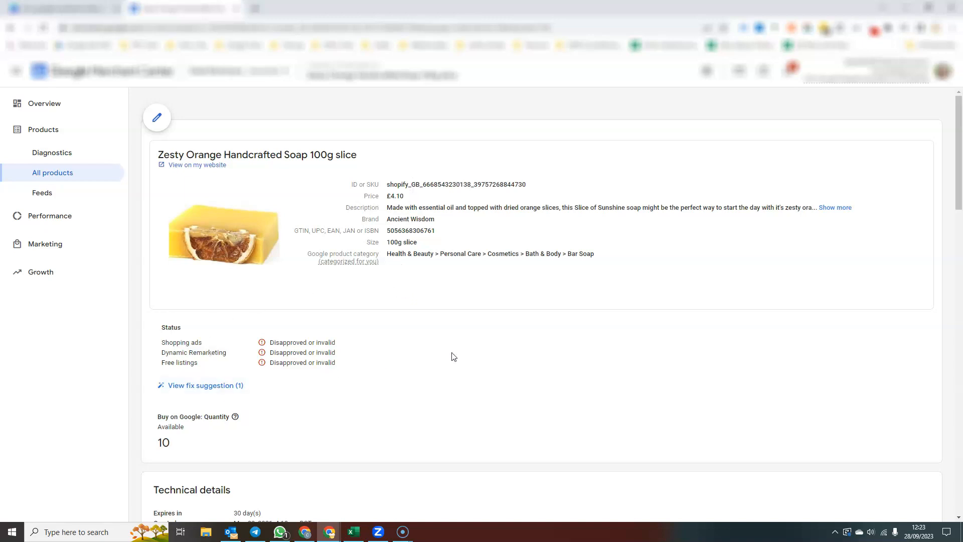
Step: Review the Zesty Orange soap's item status, shipping and final attributes, then return to the top
scroll("down", 3)
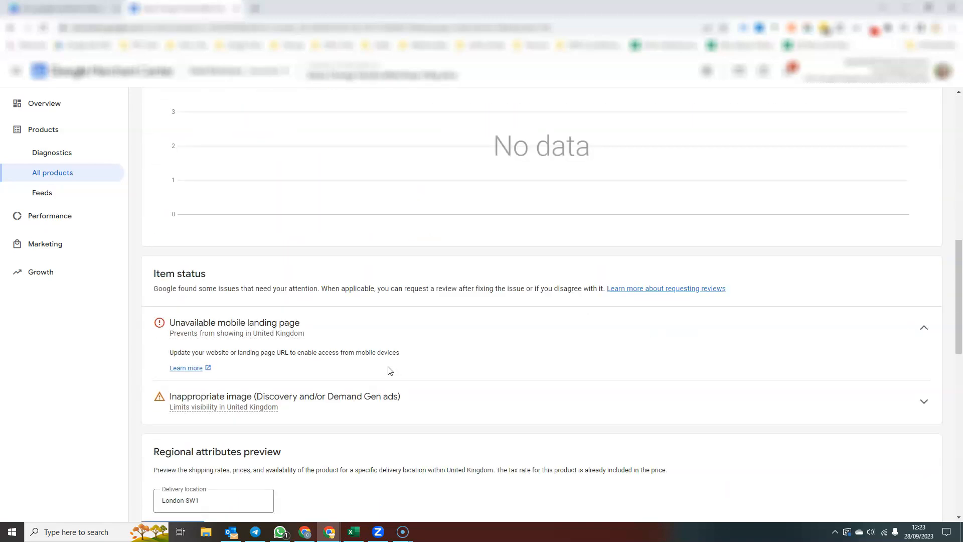
scroll("down", 3)
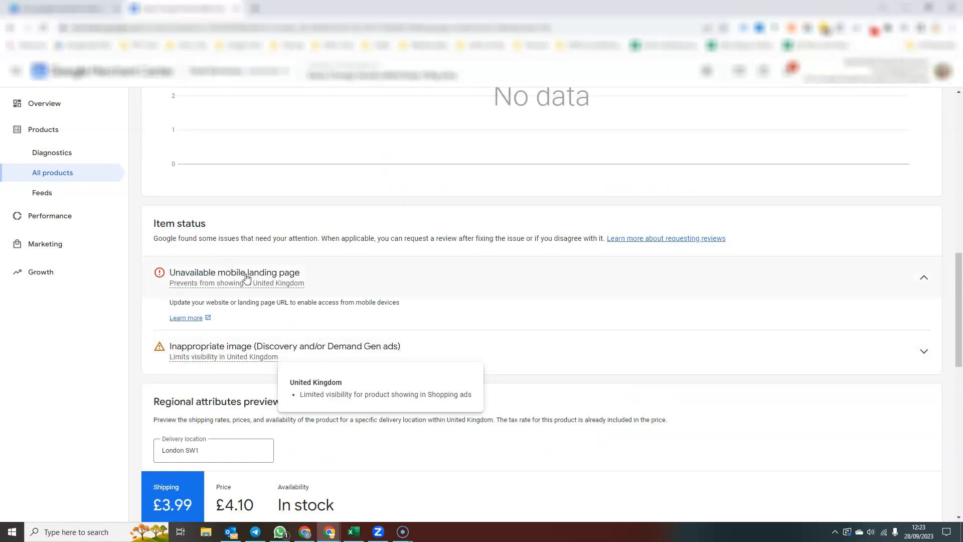
scroll("down", 3)
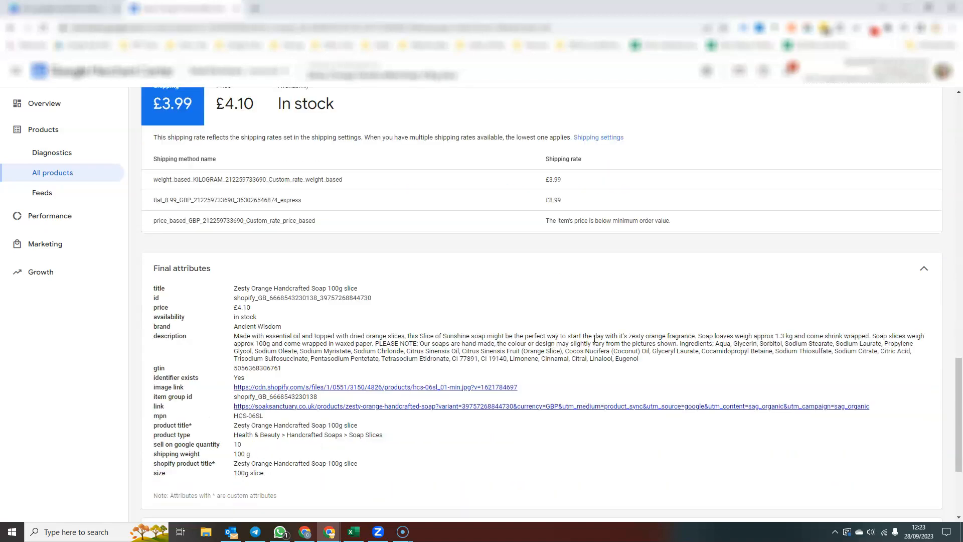
scroll("up", 3)
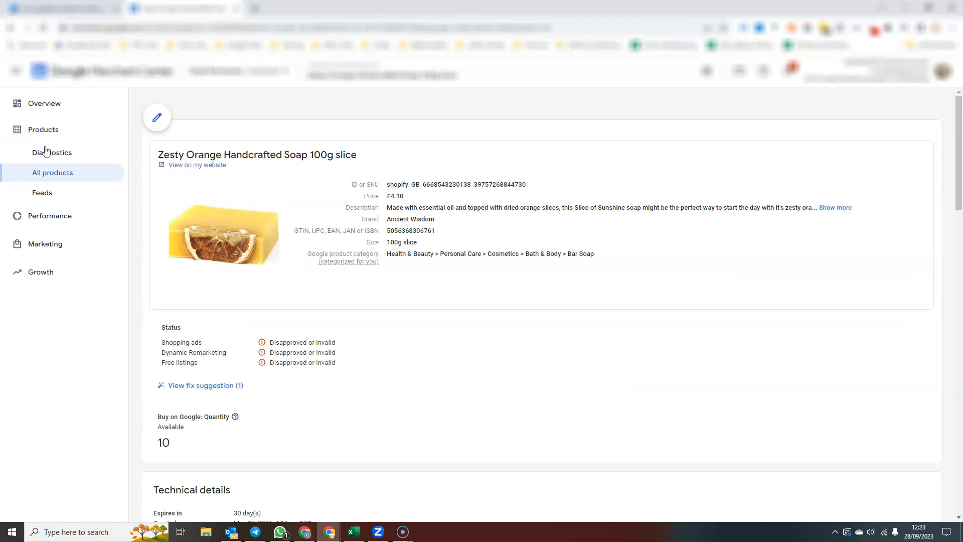
Step: Review Diagnostics item issues (54 active, 4 expiring, 139 disapproved) and the empty Account issues list
left_click(52, 153)
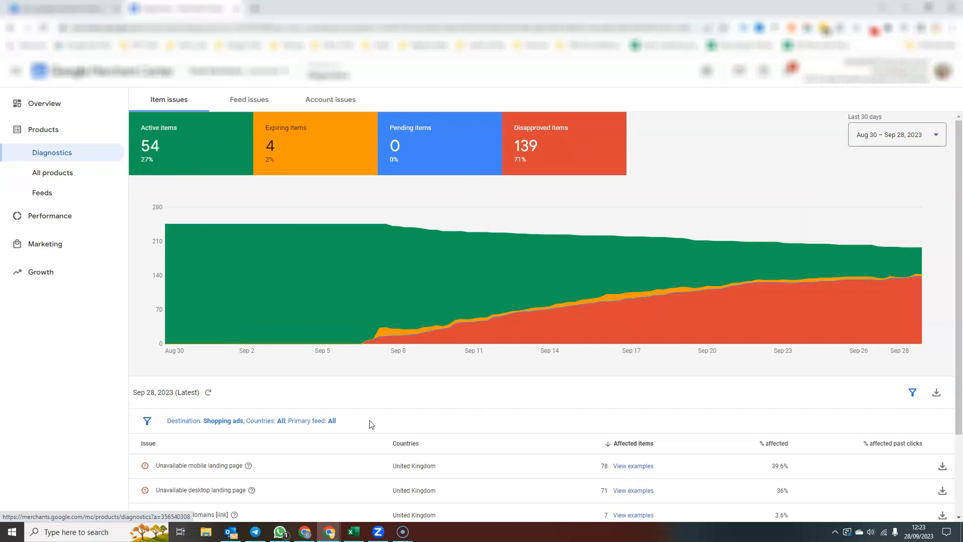
mouse_move(141, 105)
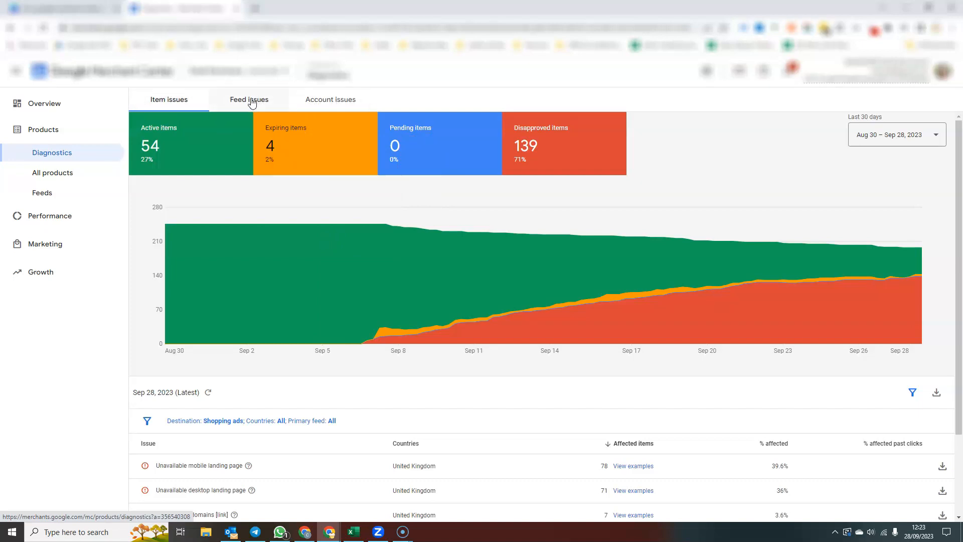
left_click(330, 100)
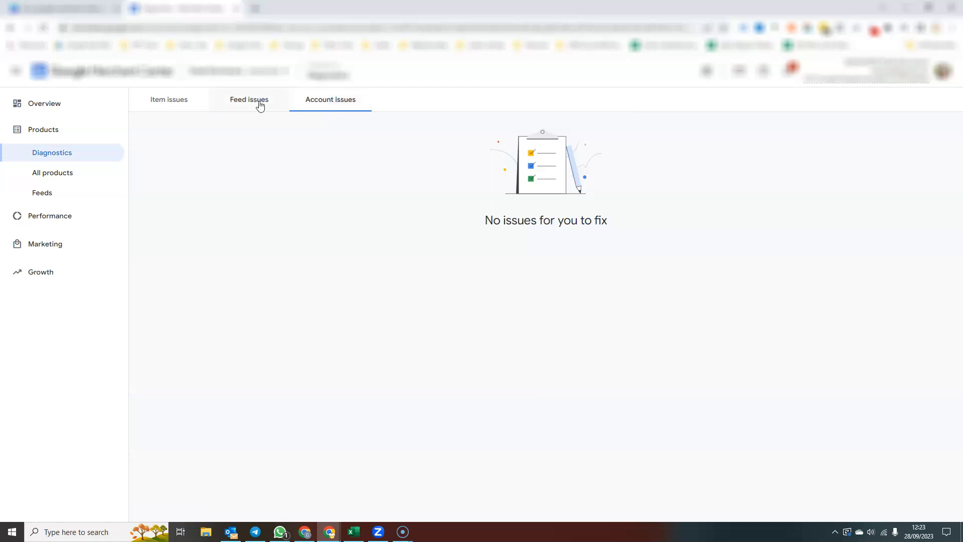
left_click(169, 99)
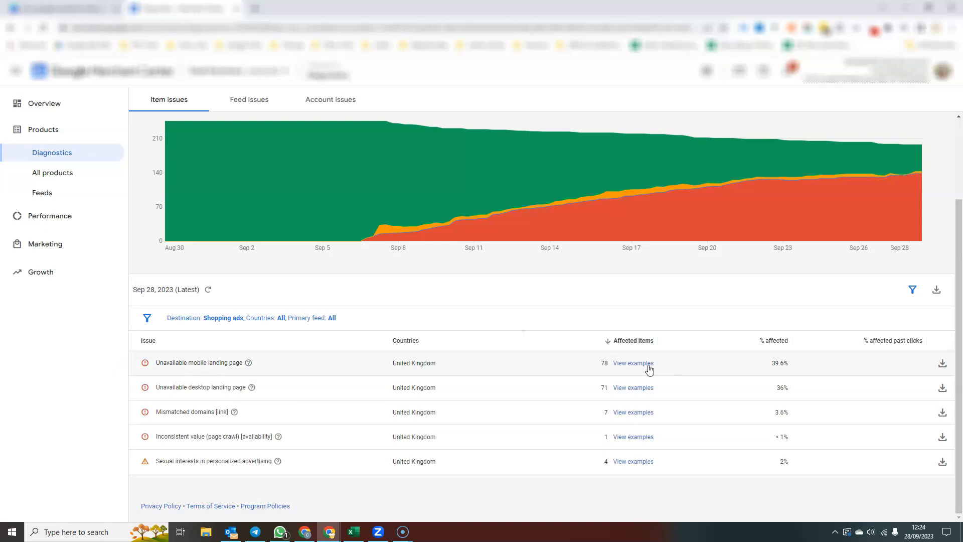
mouse_move(626, 497)
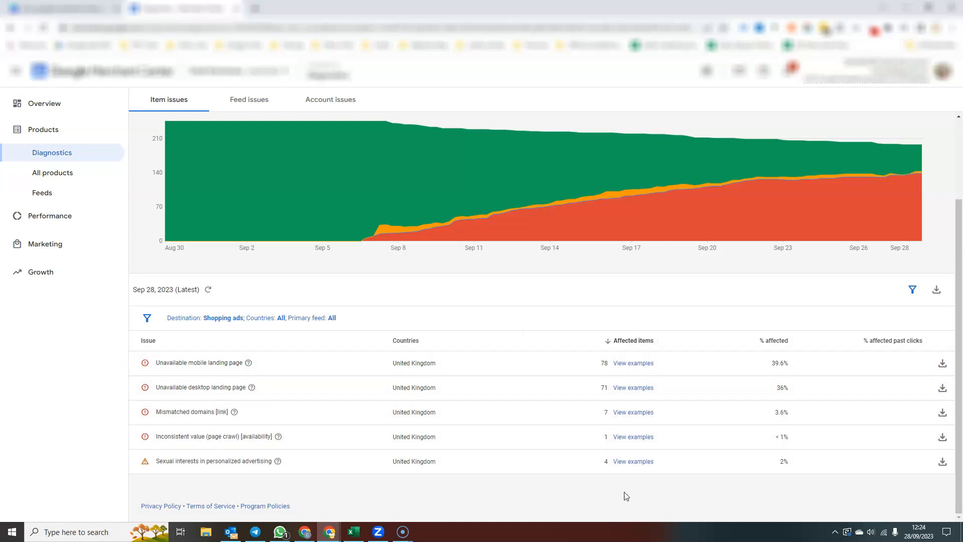
mouse_move(628, 367)
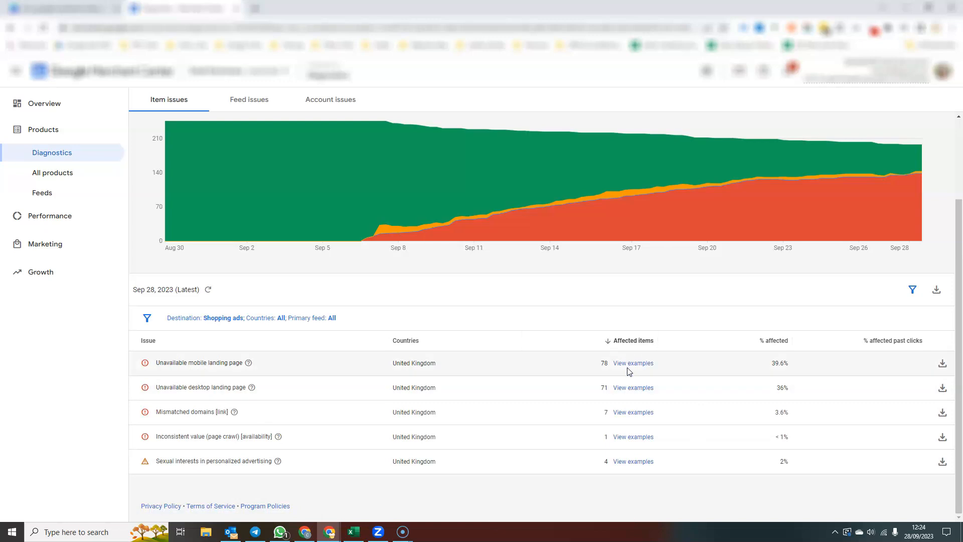
mouse_move(632, 368)
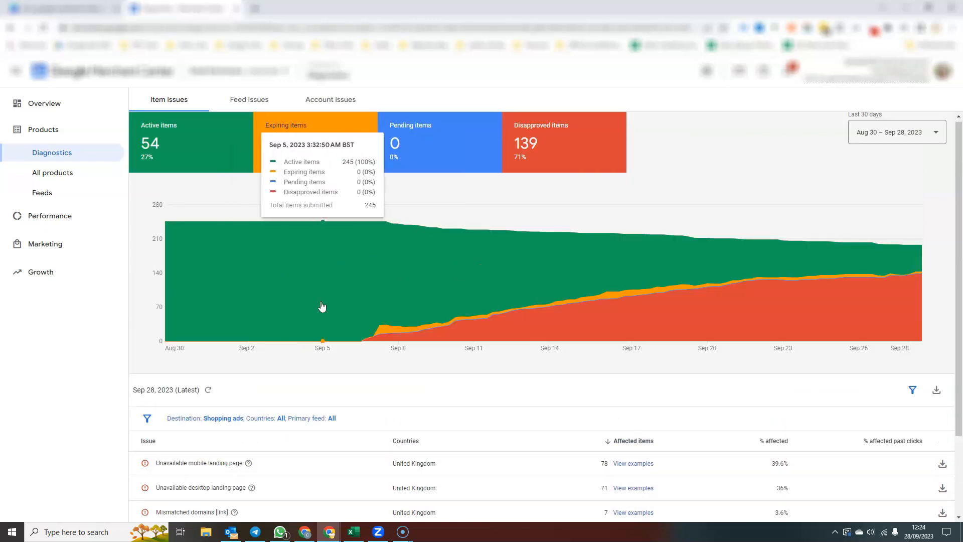
mouse_move(893, 291)
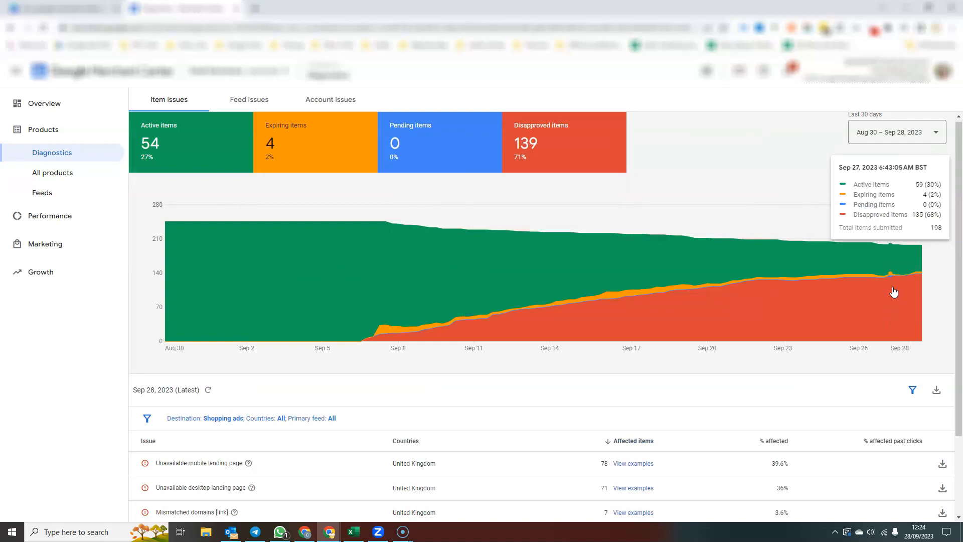
mouse_move(223, 221)
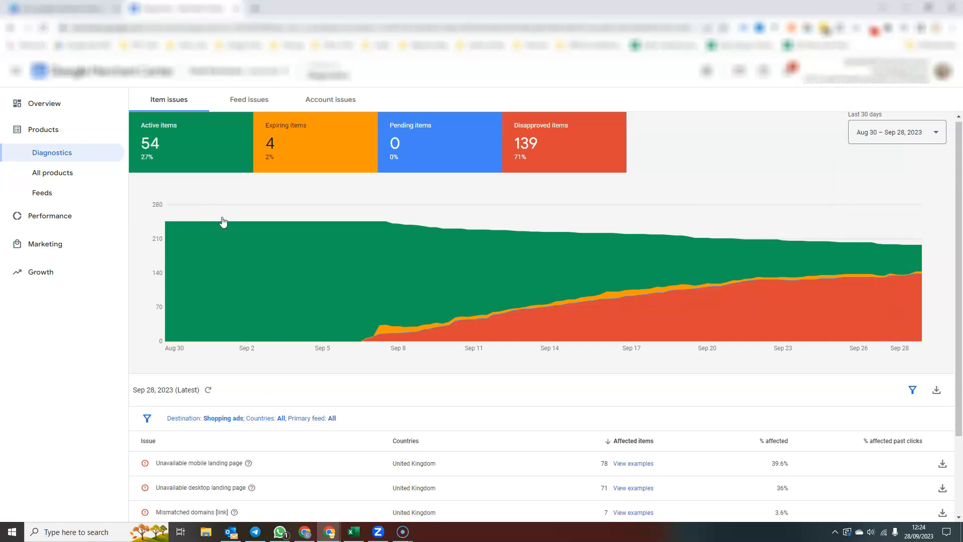
mouse_move(743, 155)
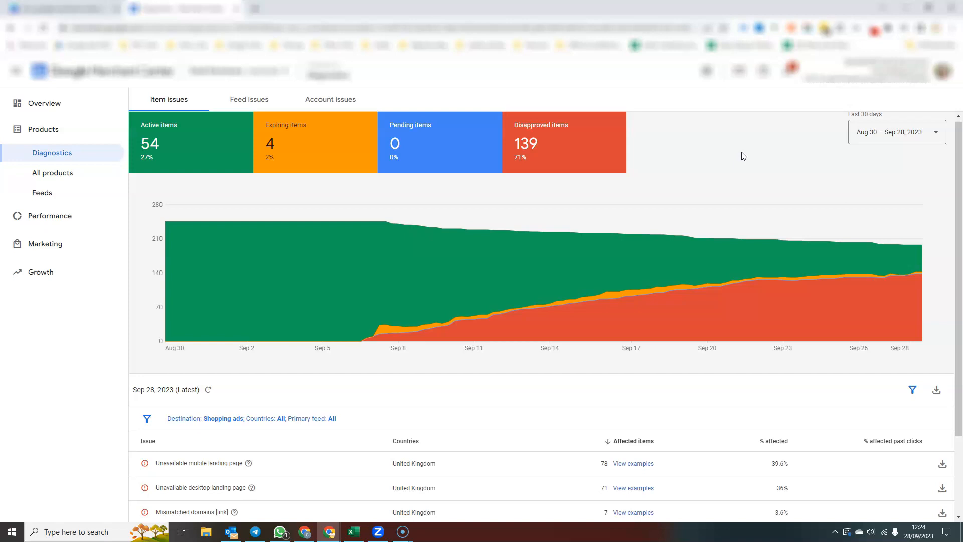
mouse_move(723, 161)
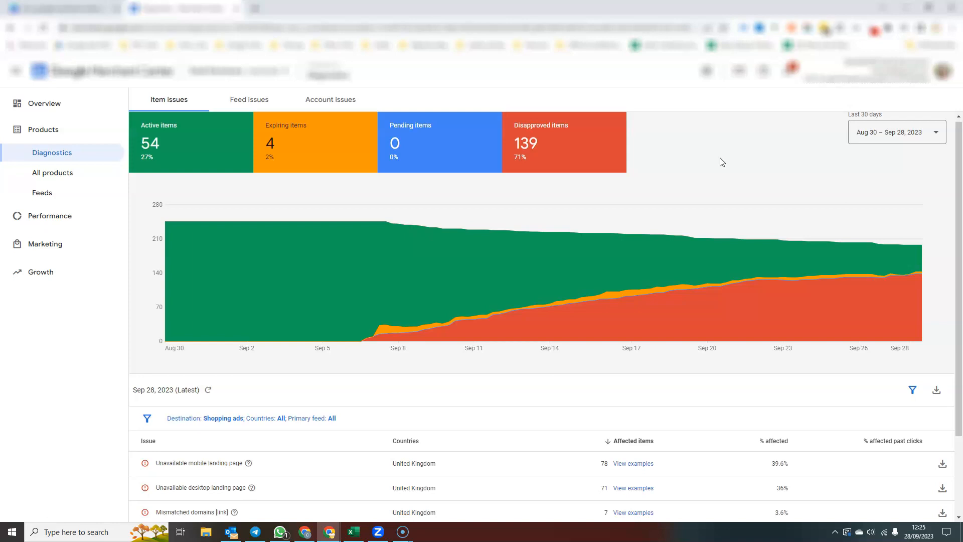